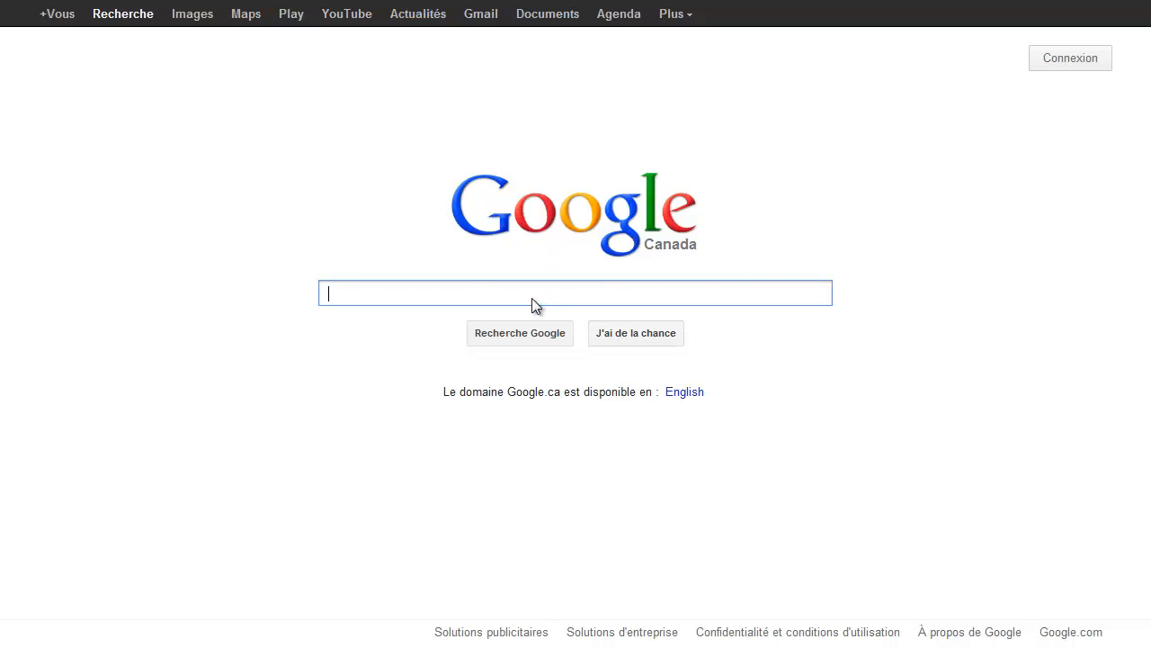
Search Google for 'ifun' to find and launch iFunBox with the iPhone 4 connected
text(ifun)
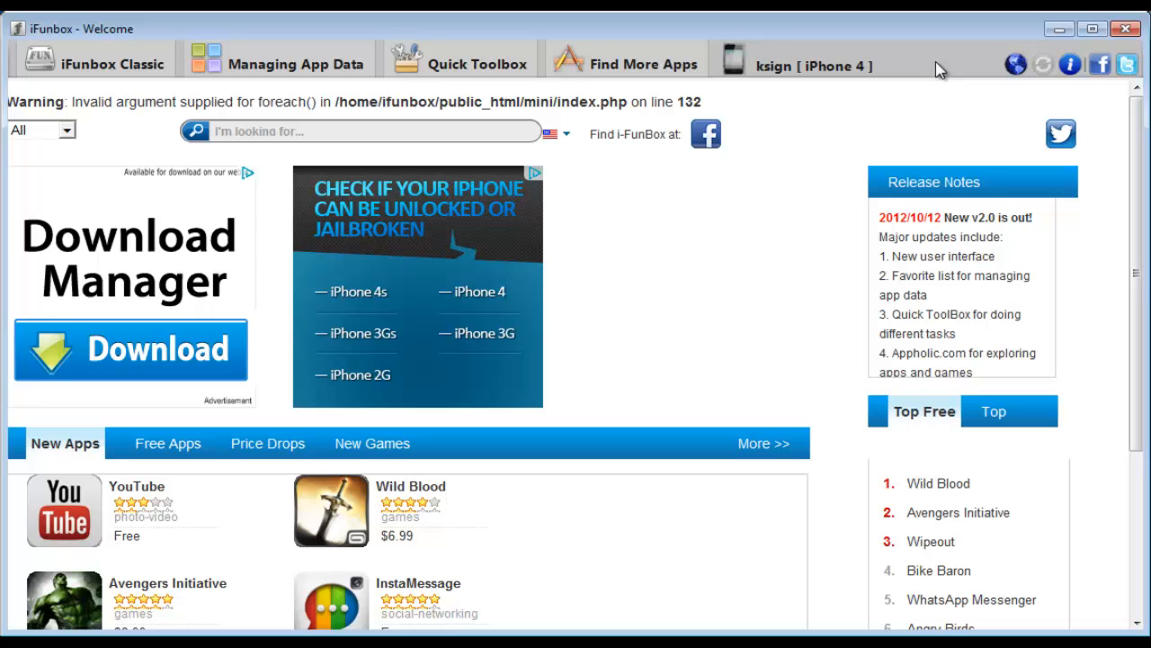
In iFunbox Classic, enter the iPhone's Raw File System and go into the System folder
click(94, 64)
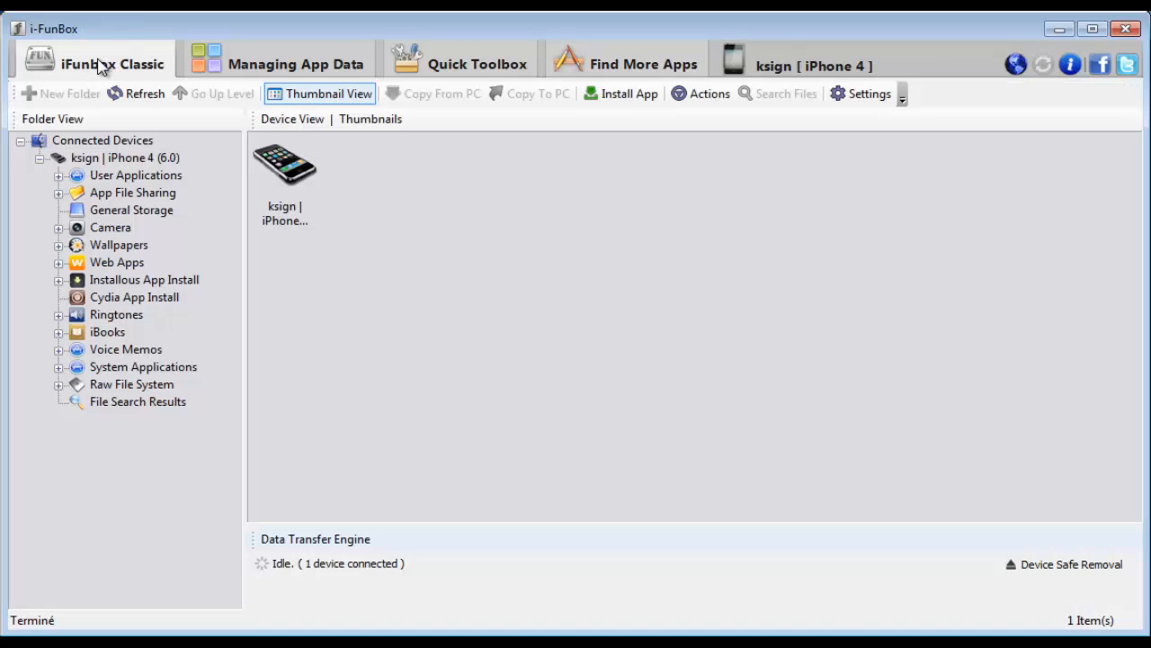
click(132, 385)
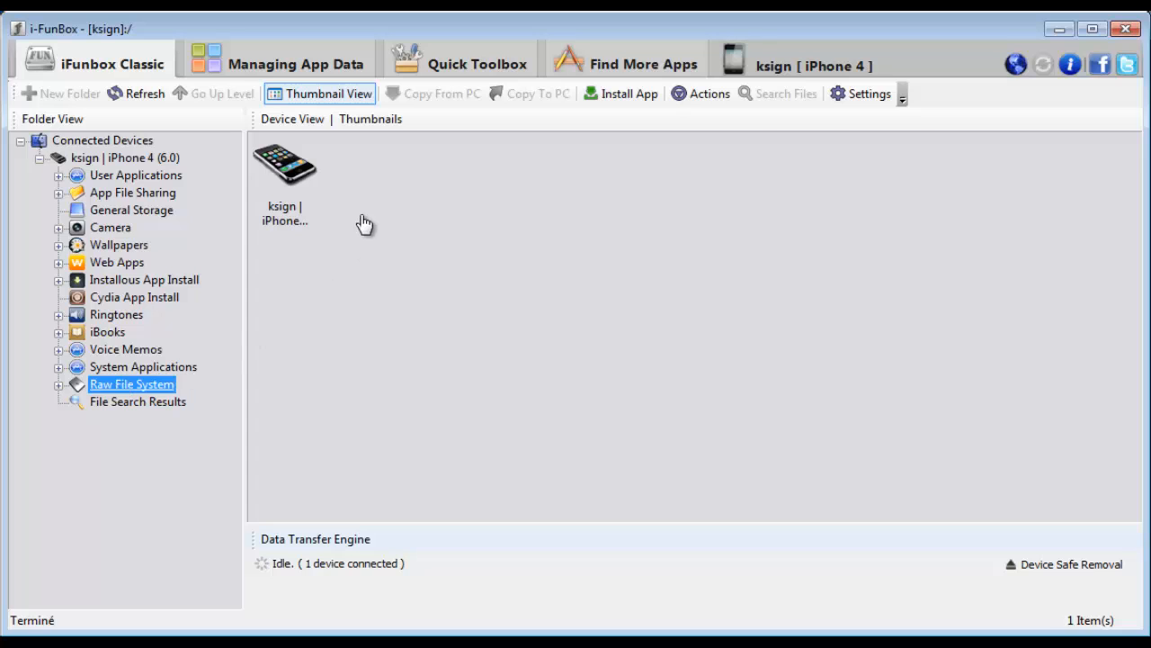
double_click(284, 171)
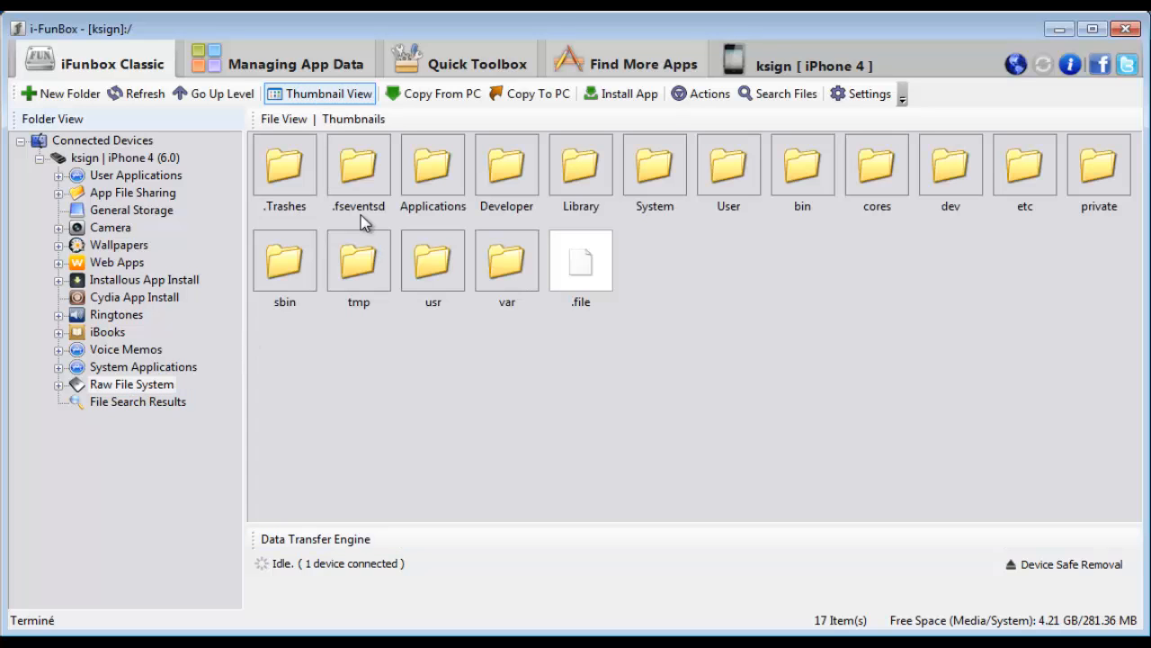
click(654, 166)
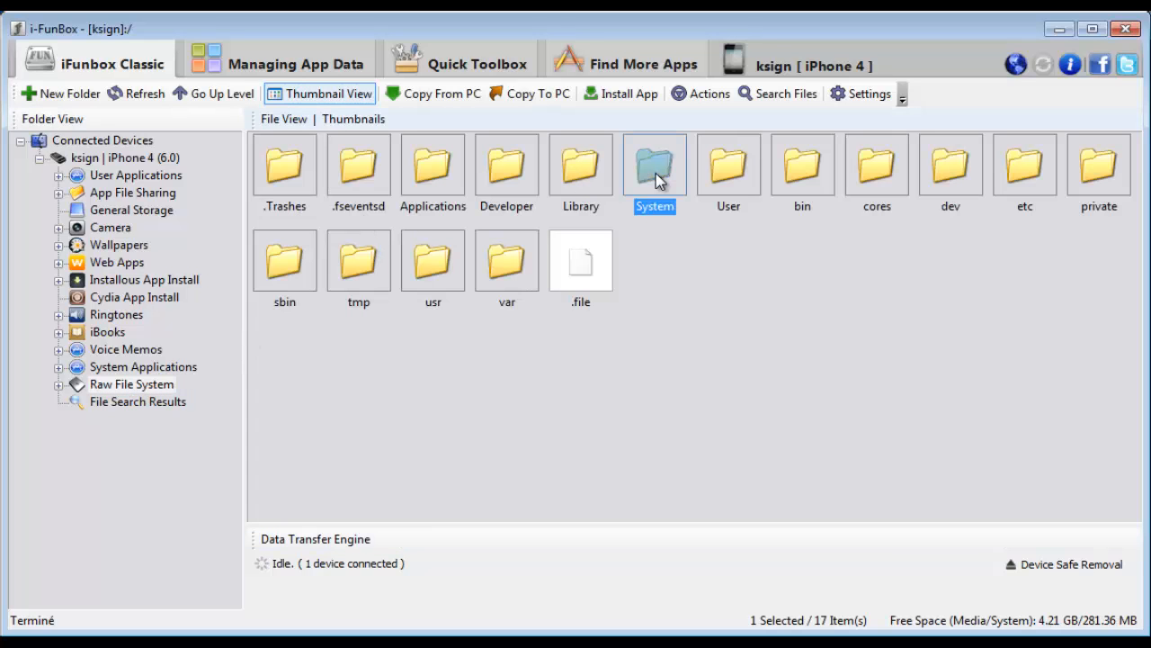
double_click(655, 165)
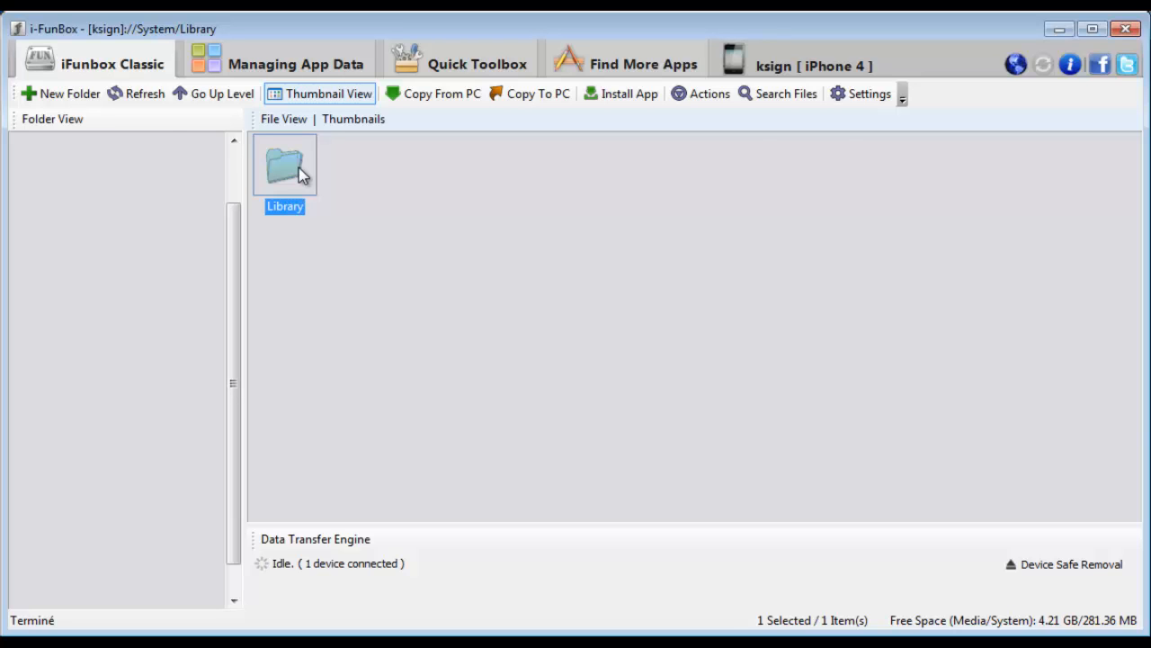
Navigate Library > Audio > UISounds and list all 69 .caf sound files
double_click(284, 164)
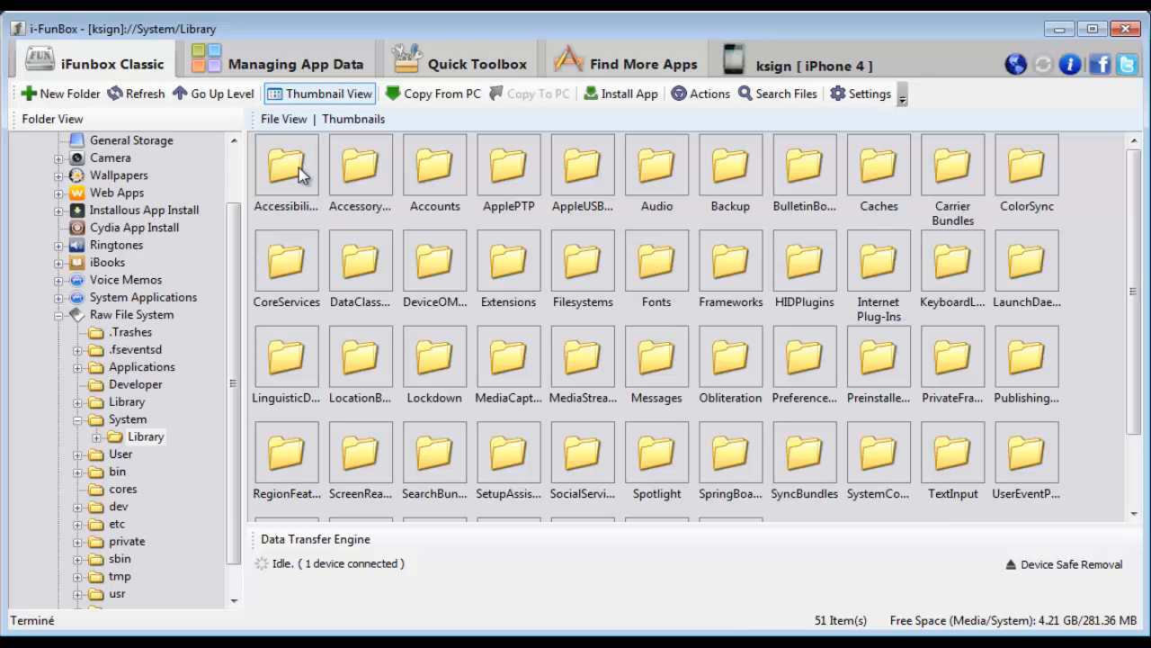
mouse_move(693, 173)
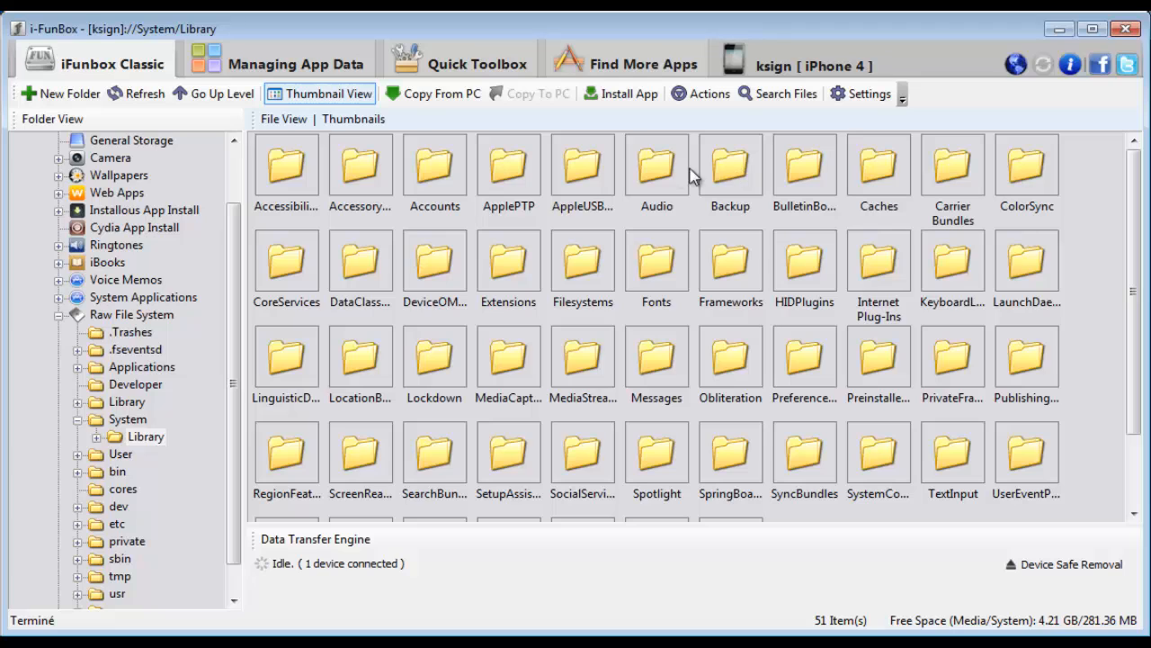
click(657, 166)
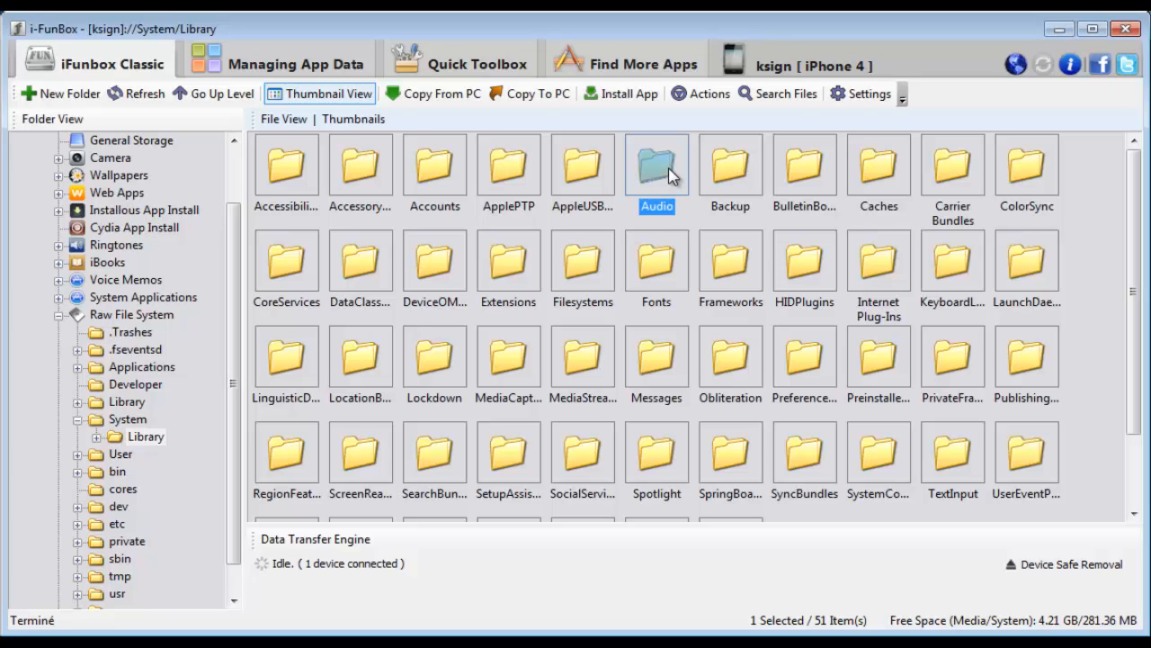
double_click(657, 165)
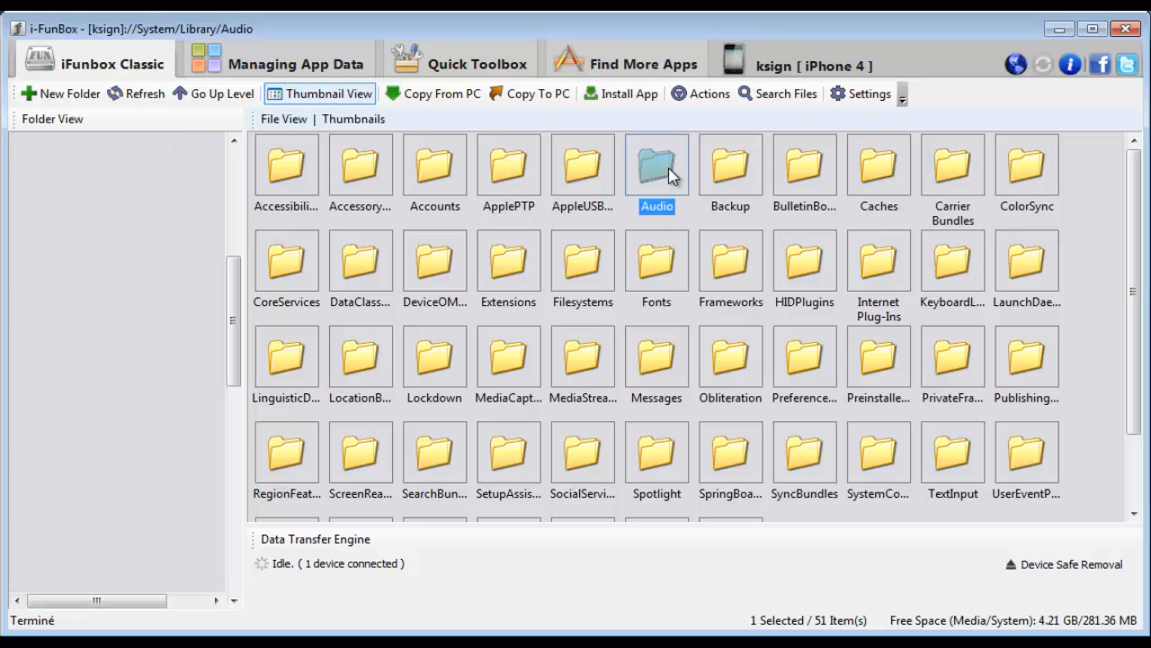
double_click(656, 165)
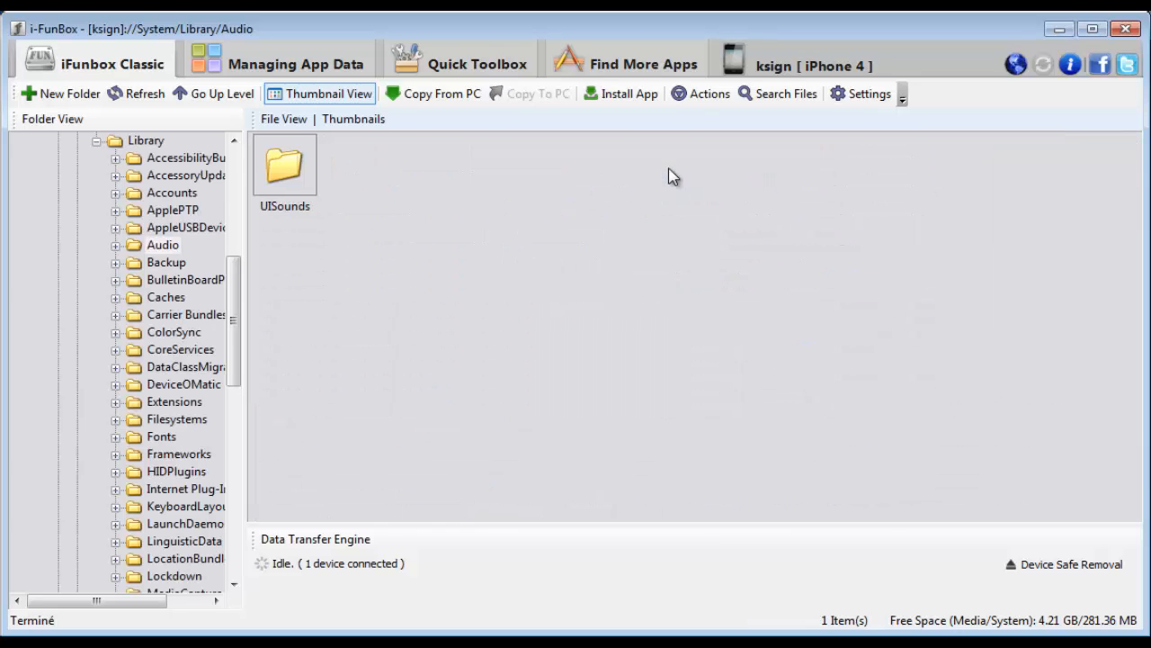
mouse_move(306, 177)
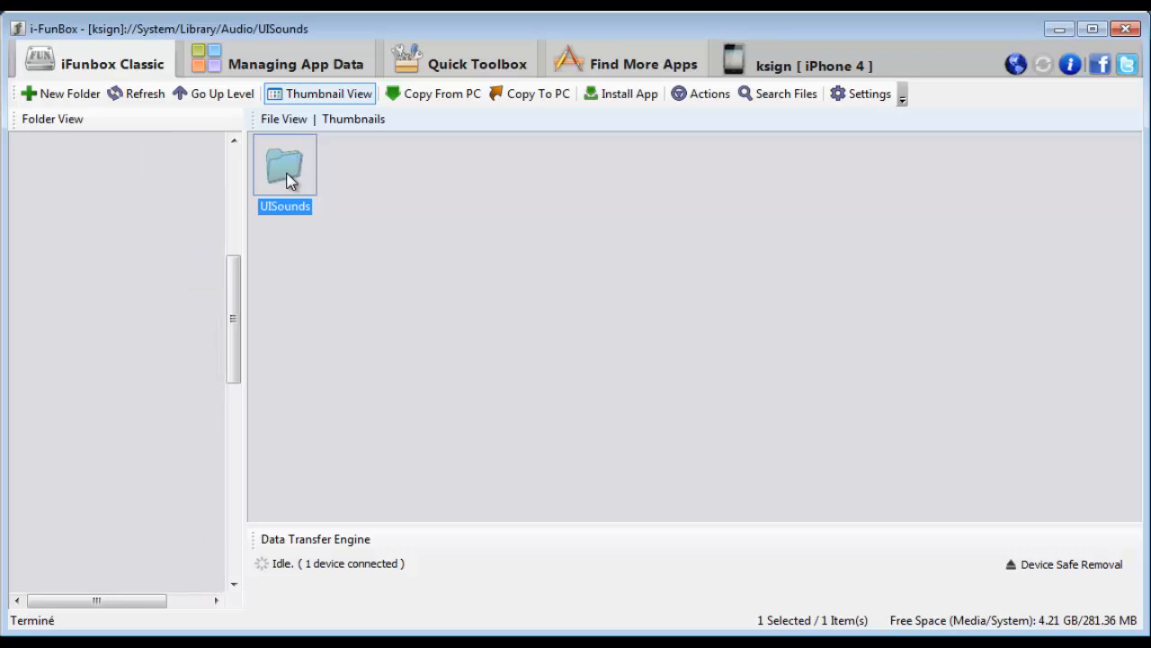
double_click(285, 163)
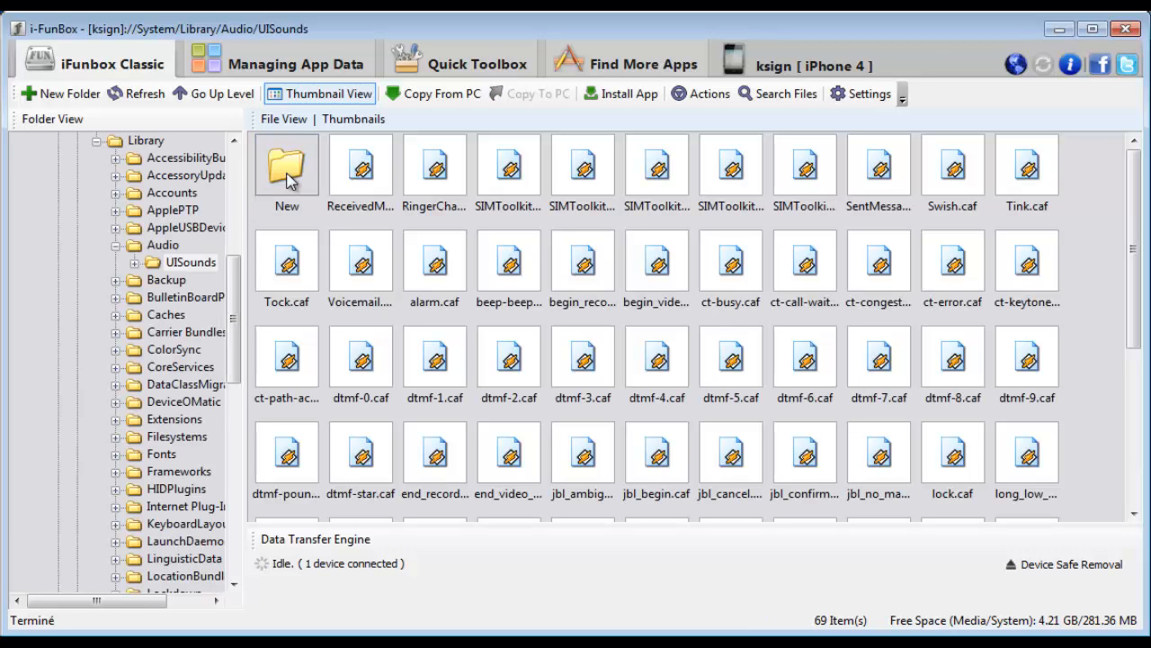
mouse_move(1012, 457)
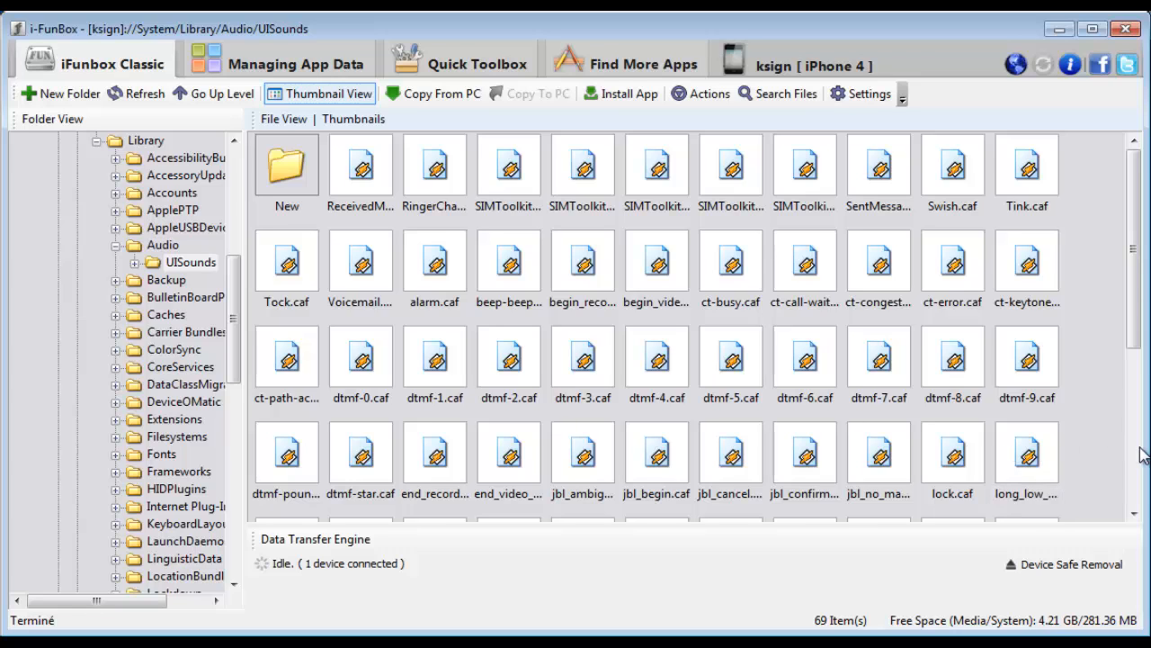
scroll(down, 3)
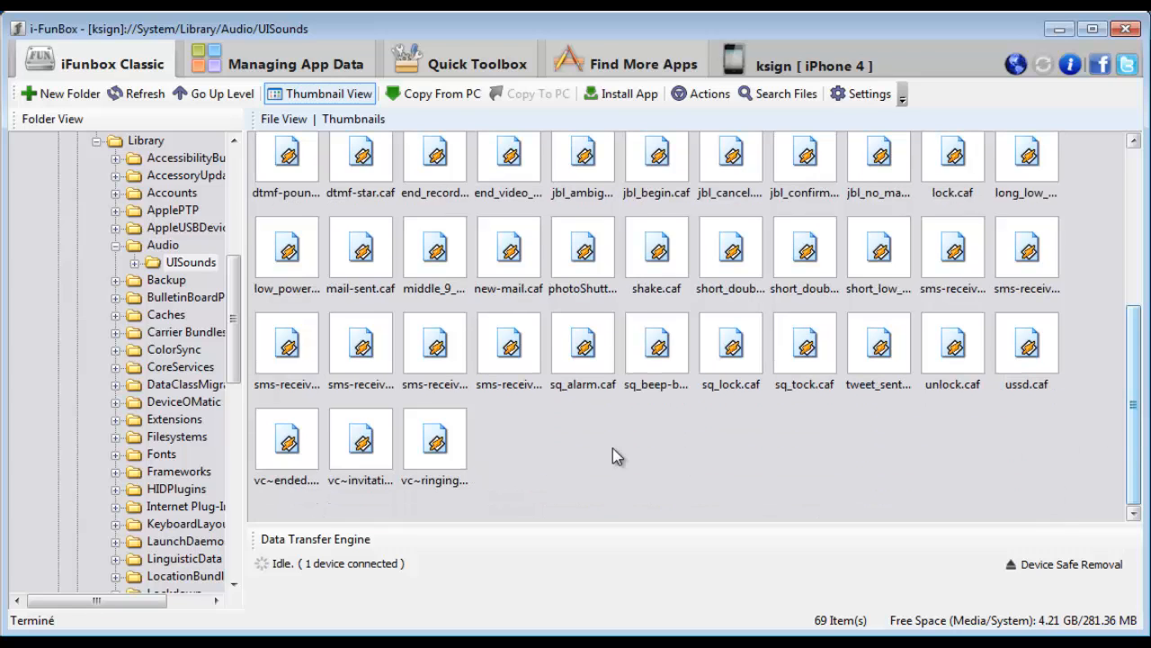
Copy vc~ringing.caf from UISounds to the PC's Bureau (desktop) folder
click(435, 439)
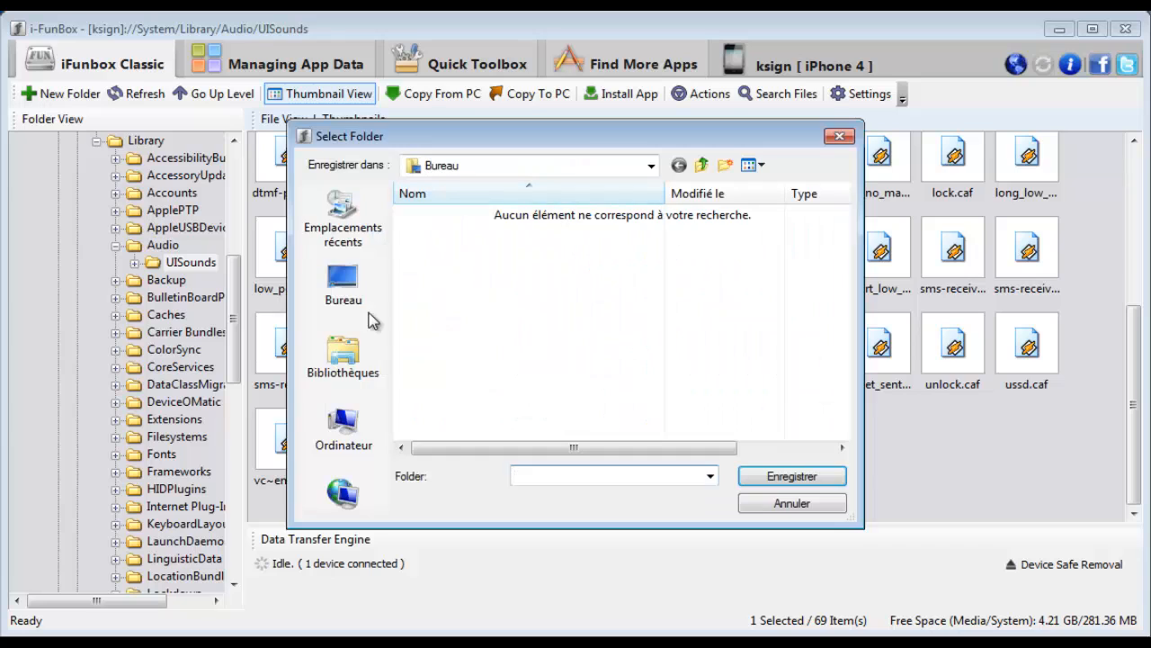
text(#_#_439502)
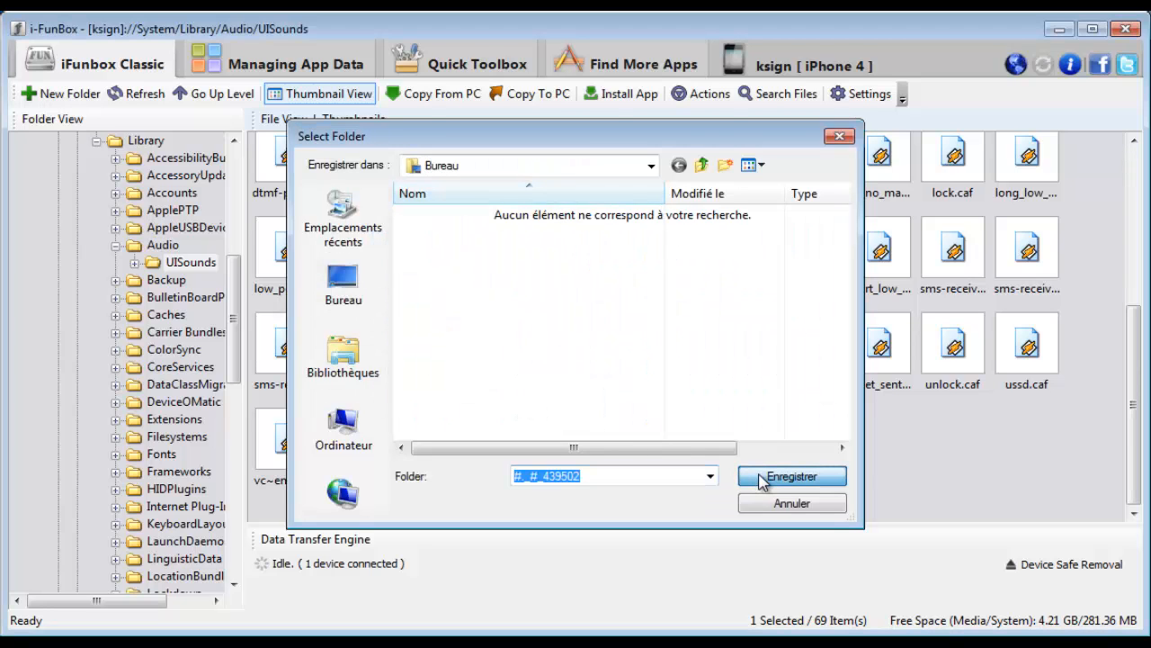
click(792, 475)
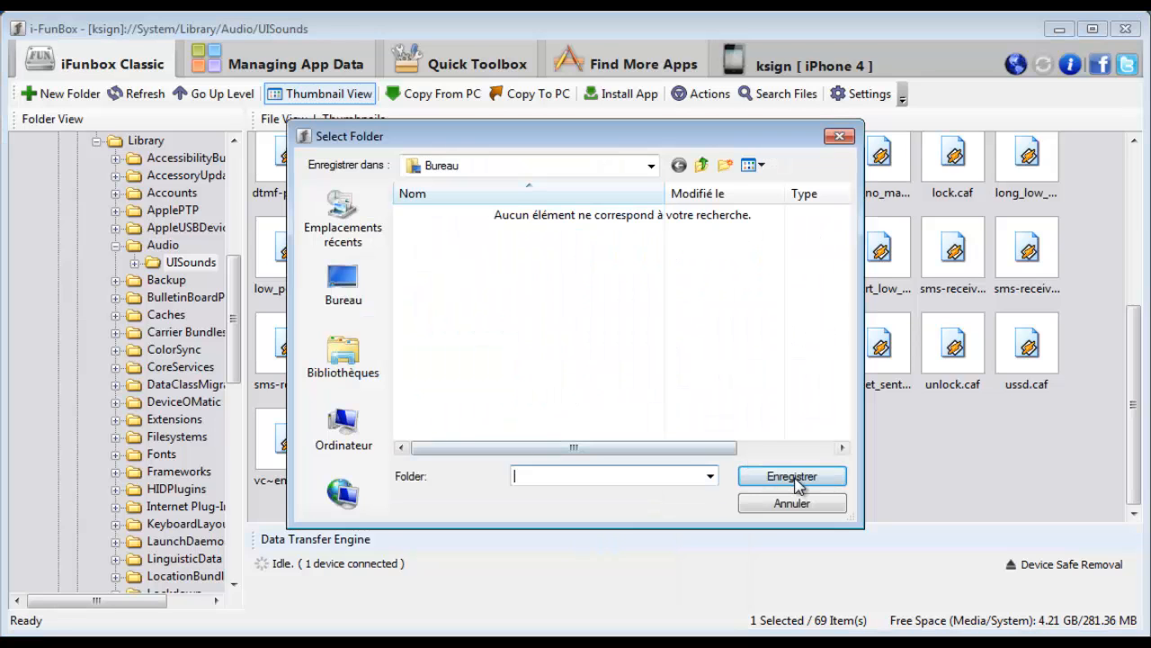
click(792, 475)
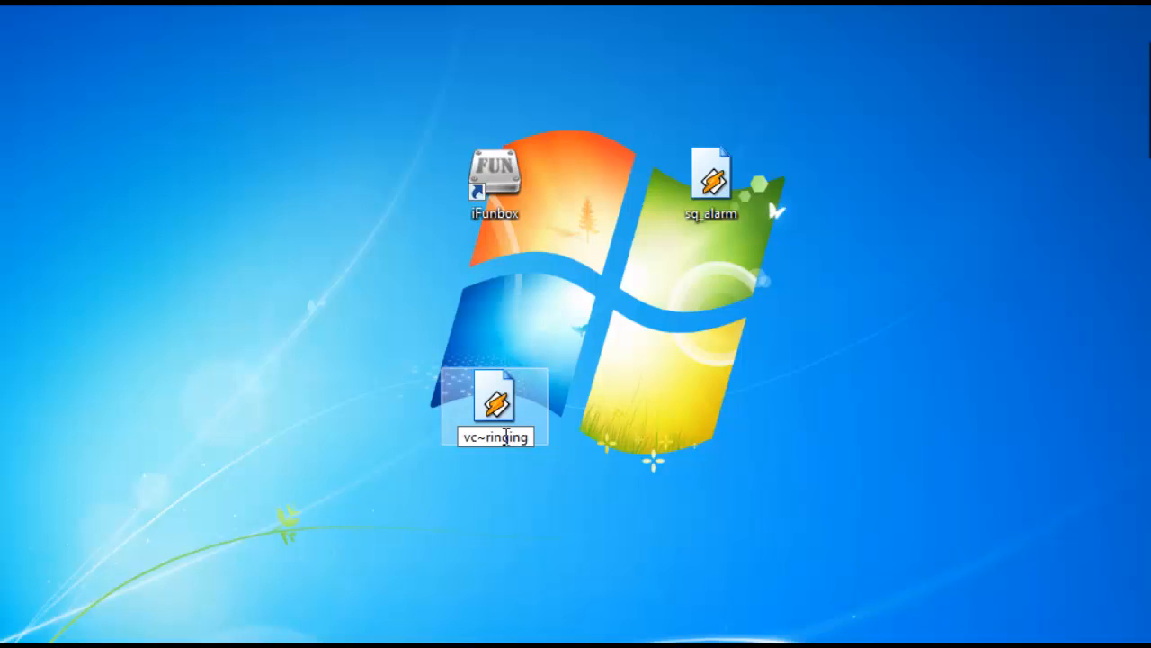
On the desktop, rename vc~ringing to vc~ringing_old and sq_alarm to vc~ringing
text(_ol)
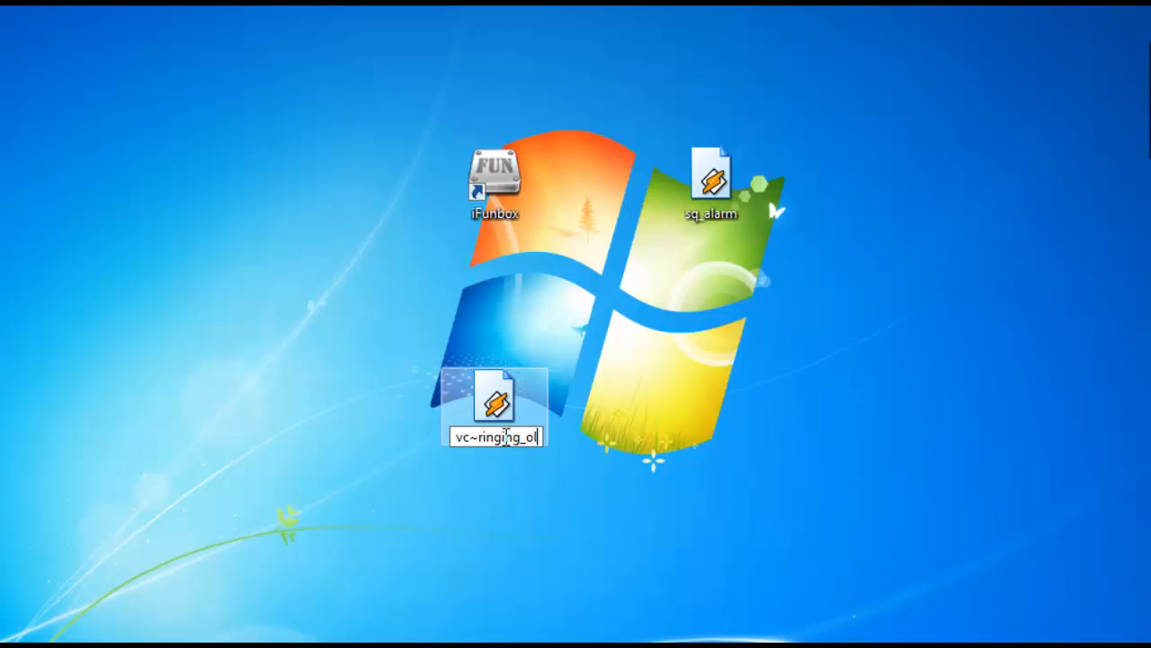
key(enter)
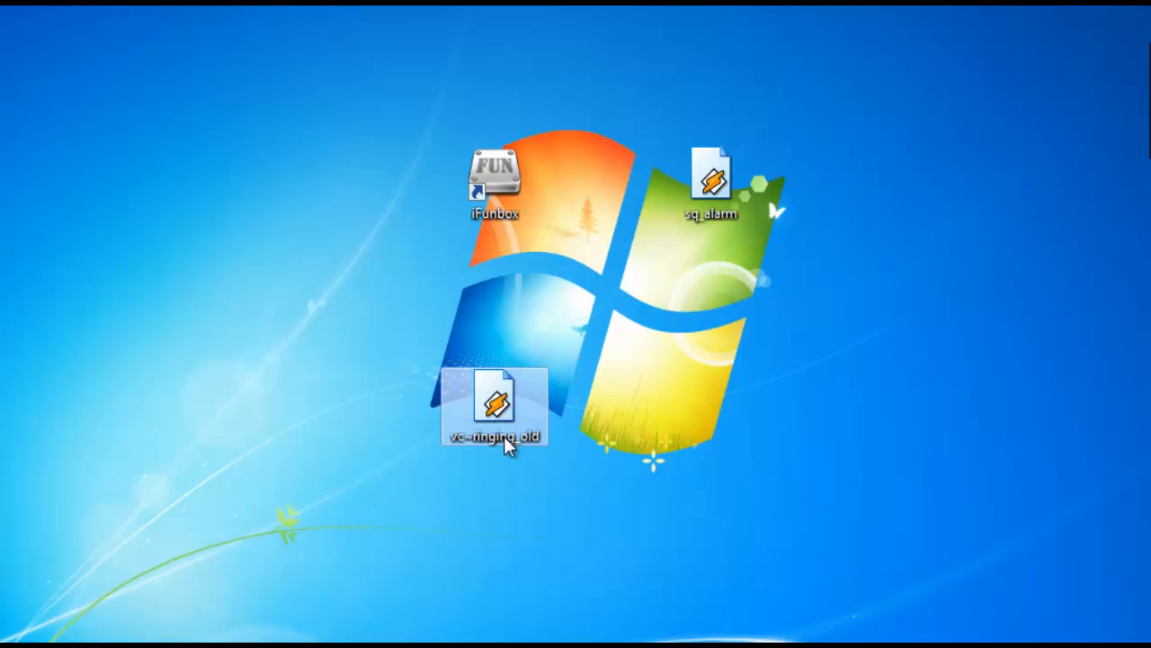
click(710, 180)
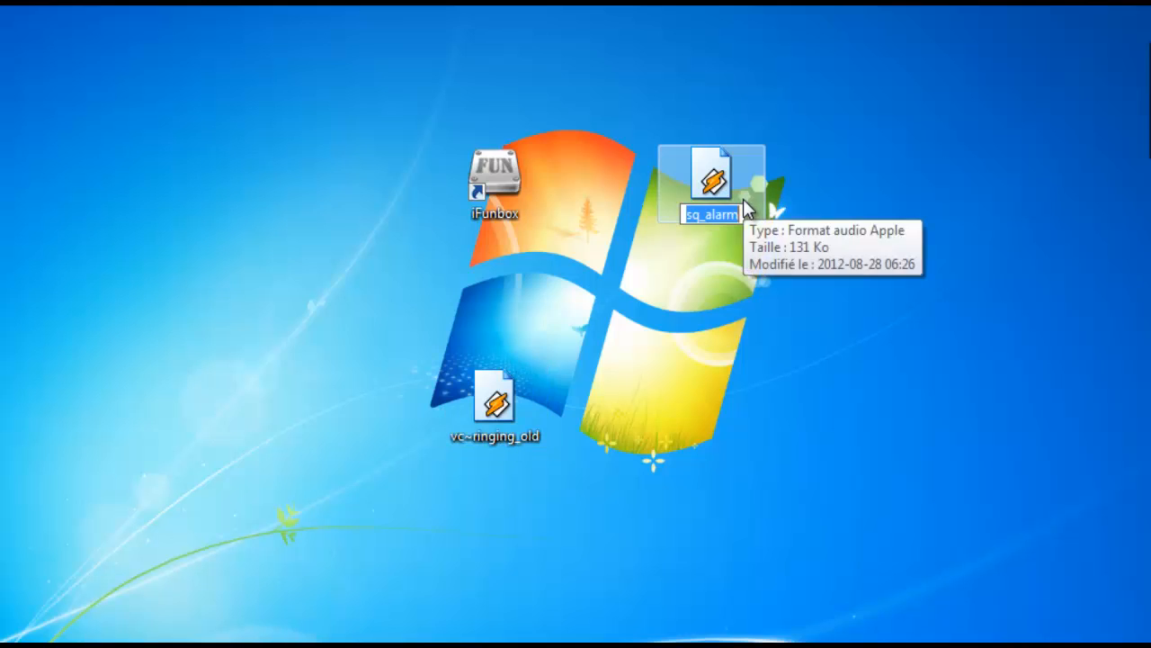
text(vc~ringing)
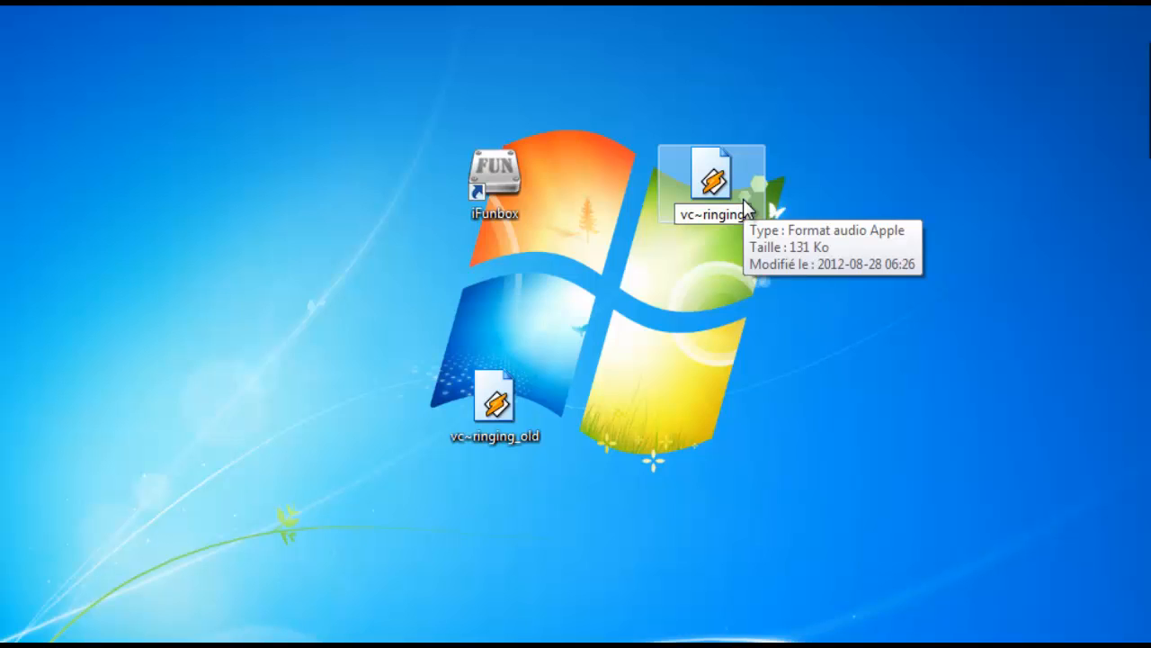
click(712, 180)
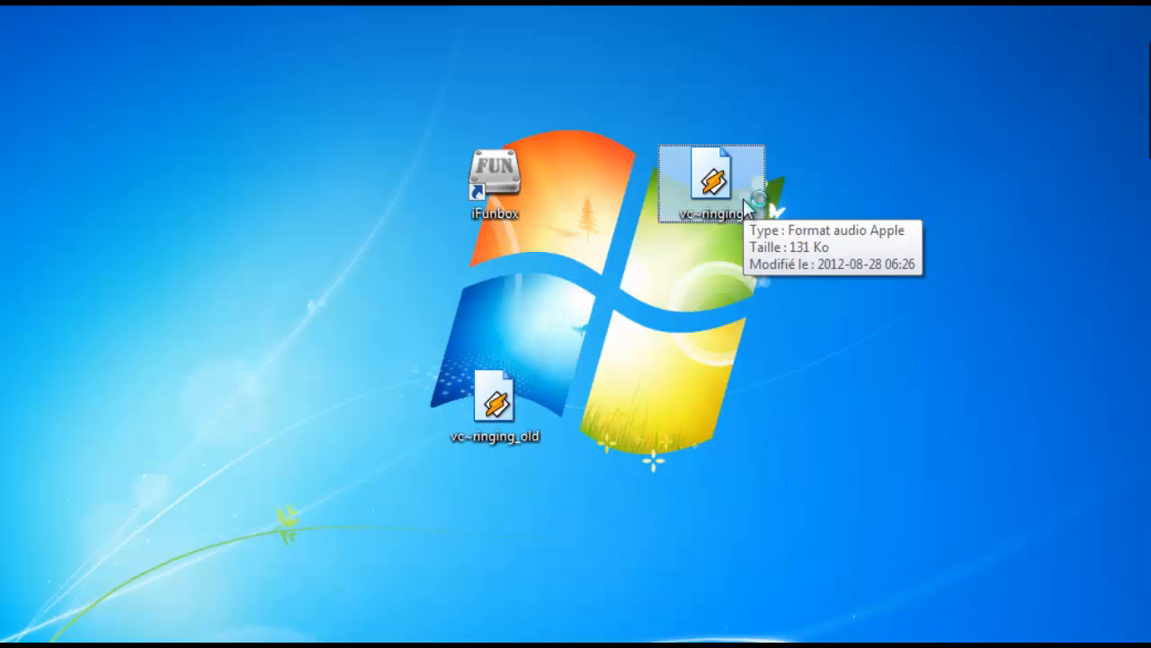
mouse_move(846, 273)
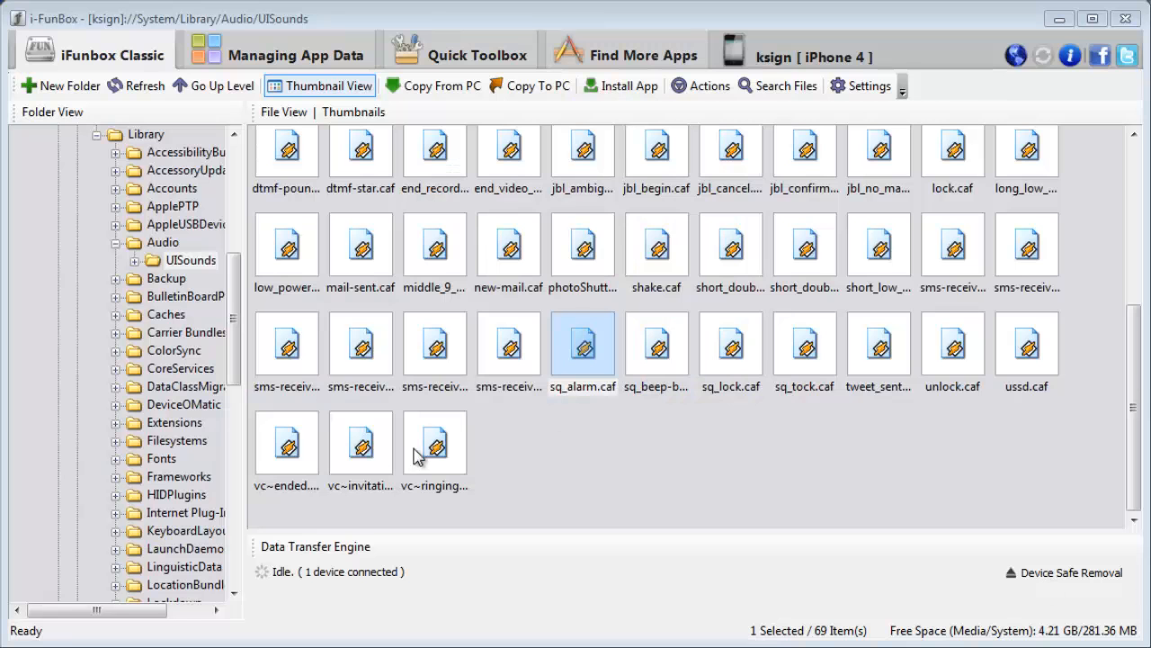
Rename the phone's vc~ringing.caf in UISounds to vc~ringing_old
right_click(435, 441)
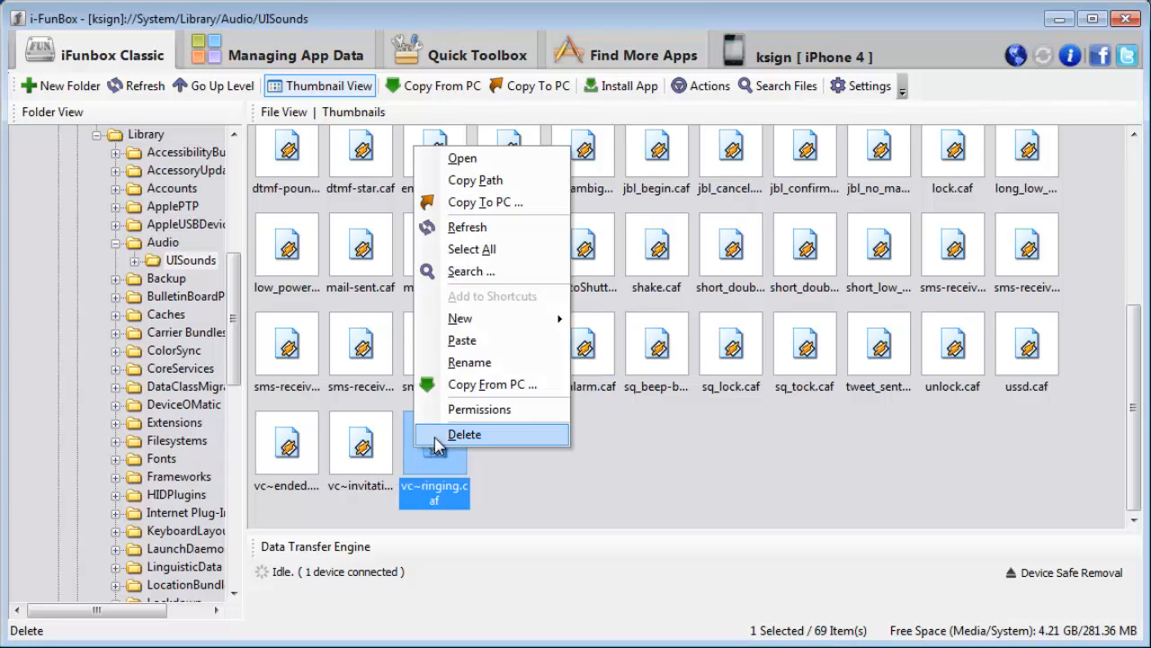
click(464, 433)
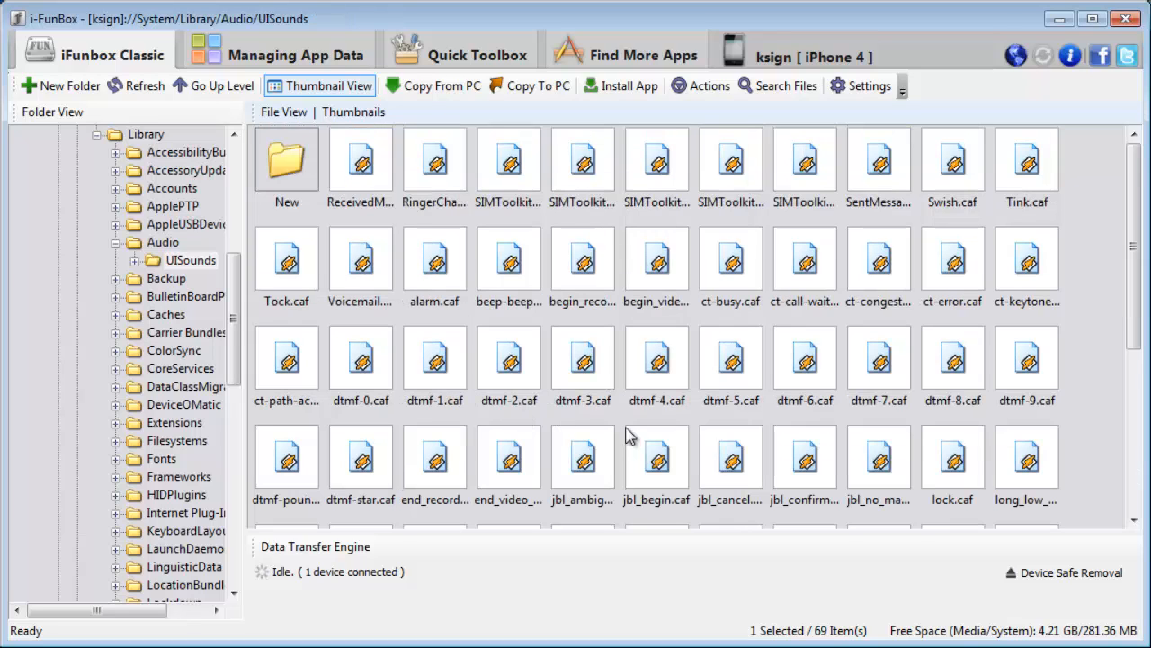
mouse_move(1130, 495)
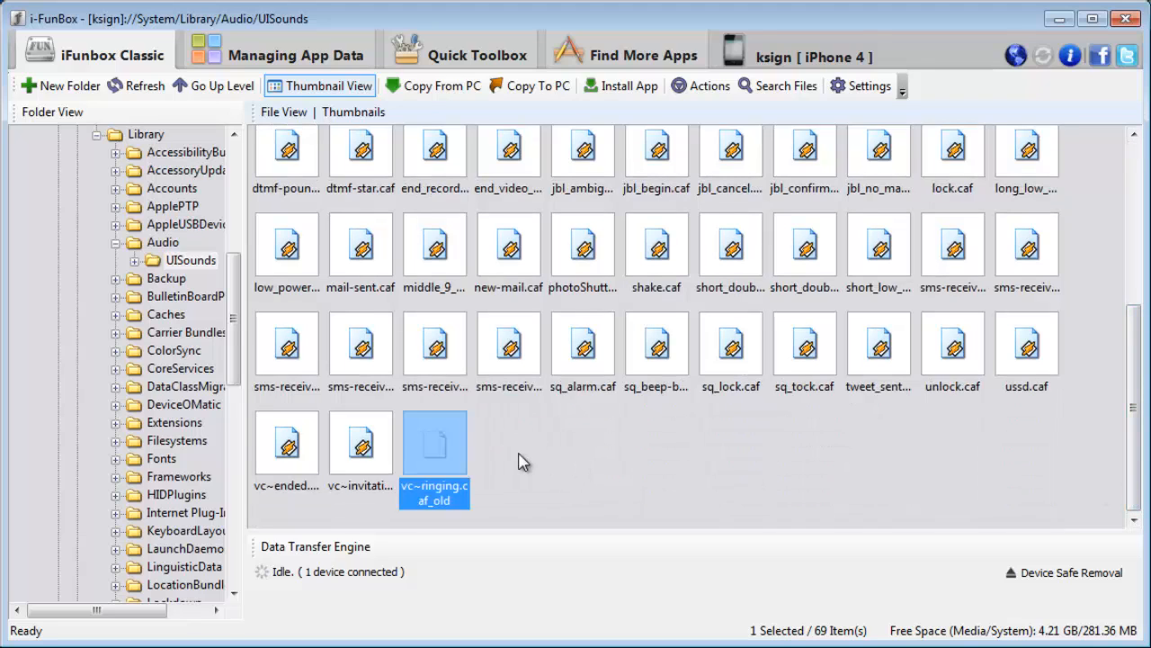
Copy the new vc~ringing file from Bureau into UISounds, bringing it to 70 items
right_click(526, 461)
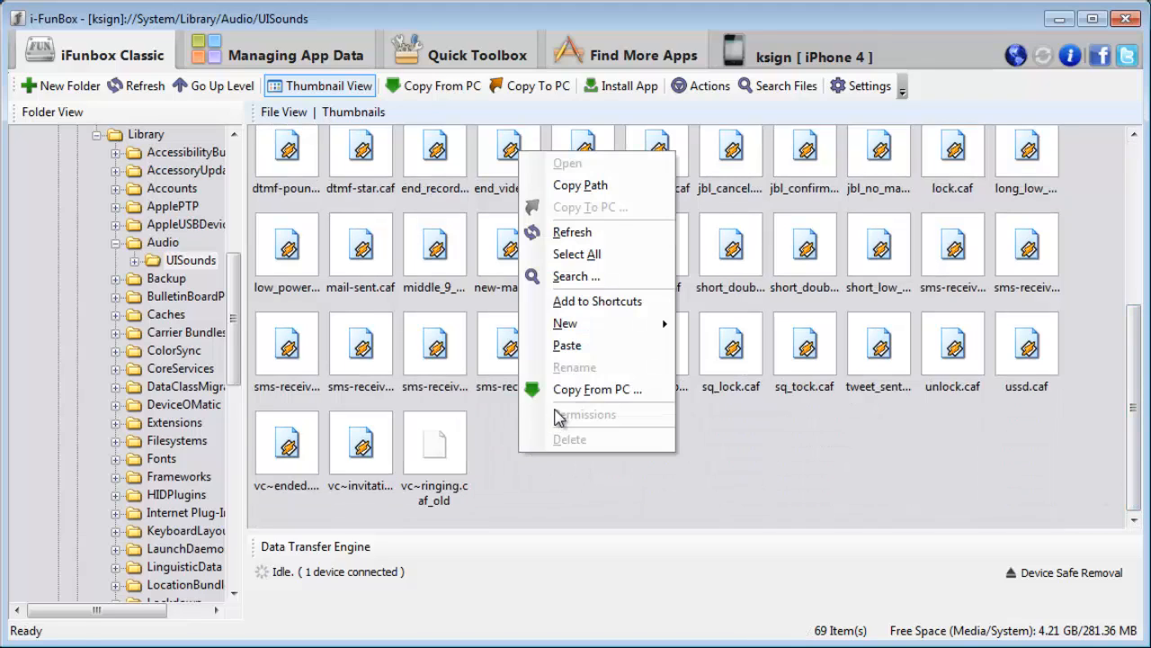
click(597, 389)
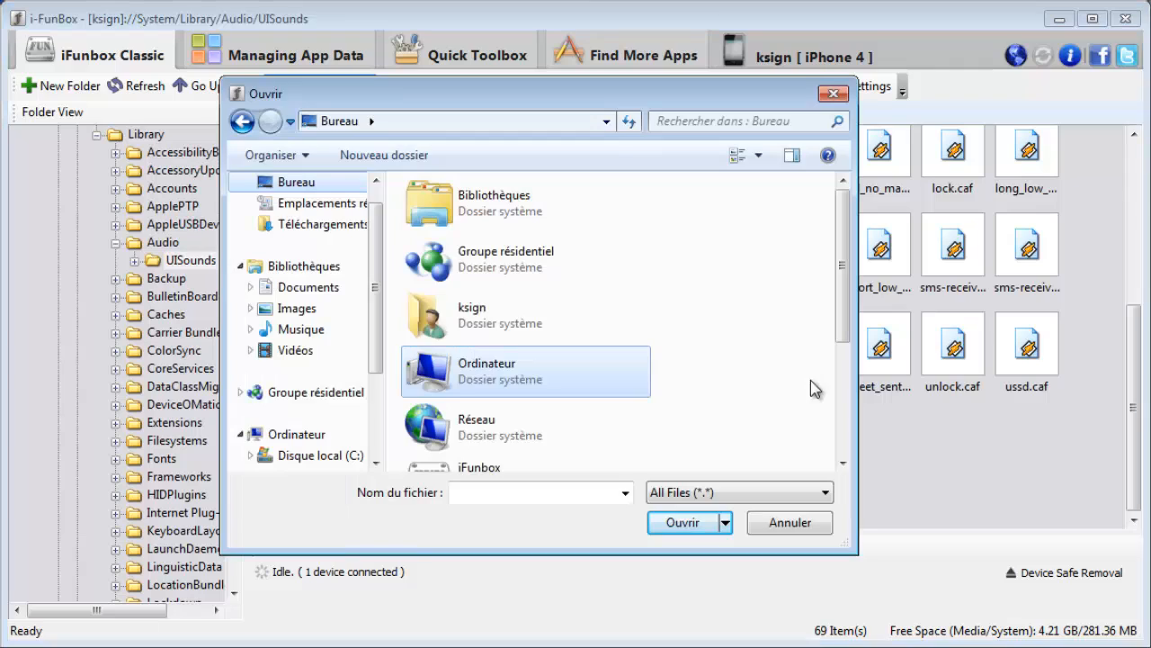
mouse_move(849, 423)
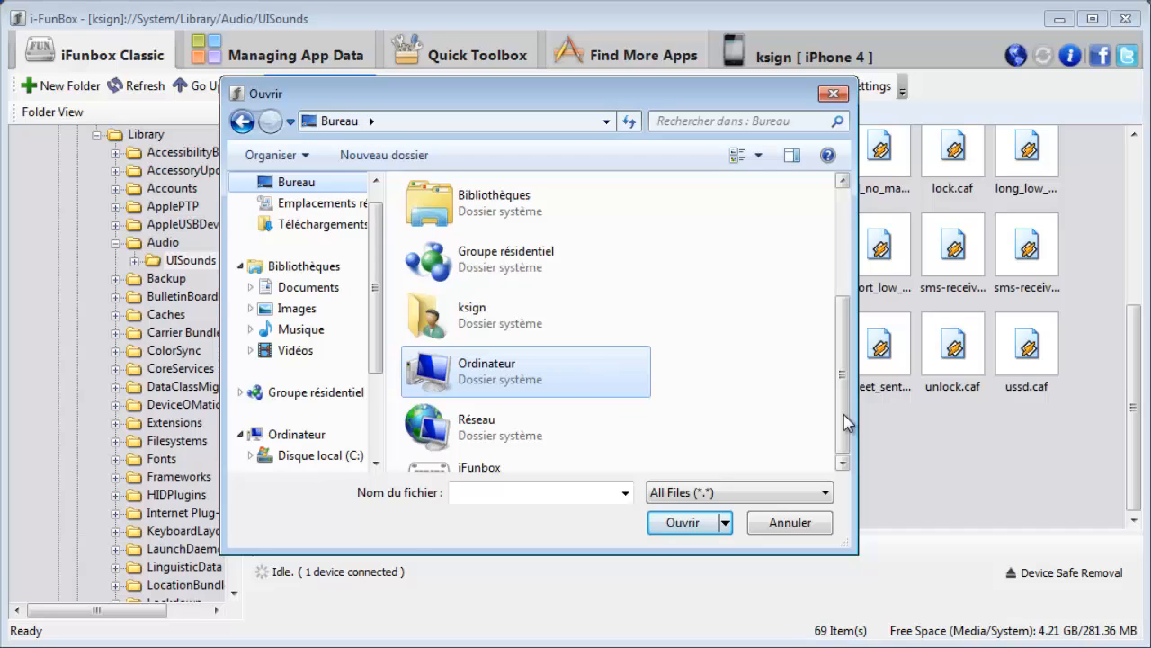
scroll(down, 3)
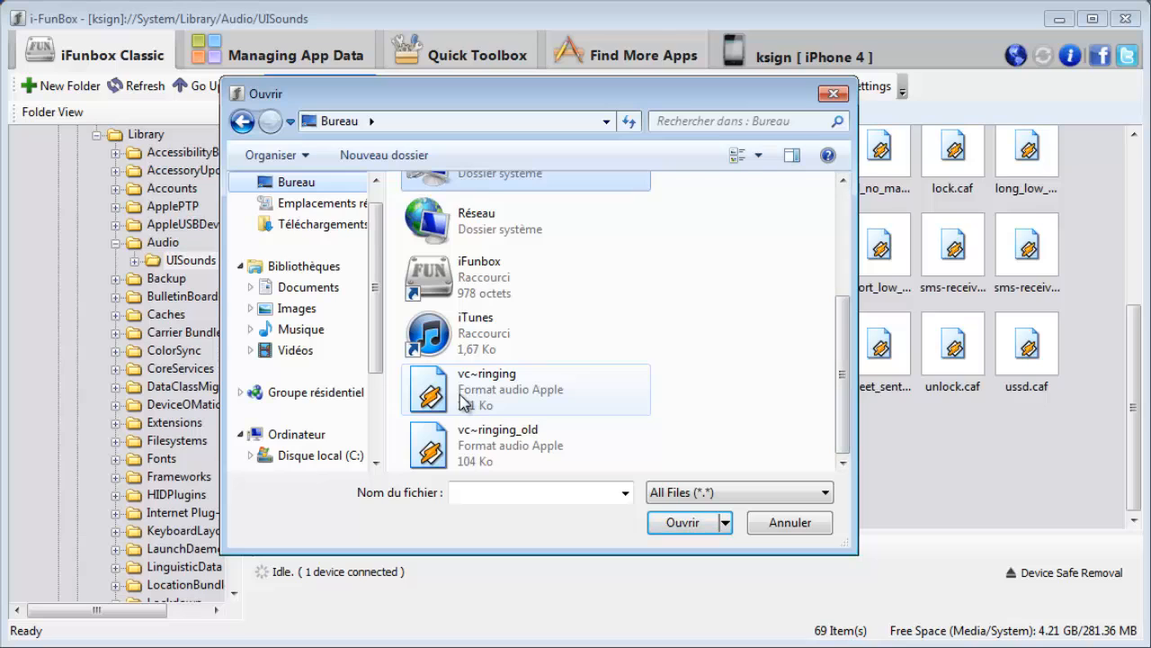
click(525, 389)
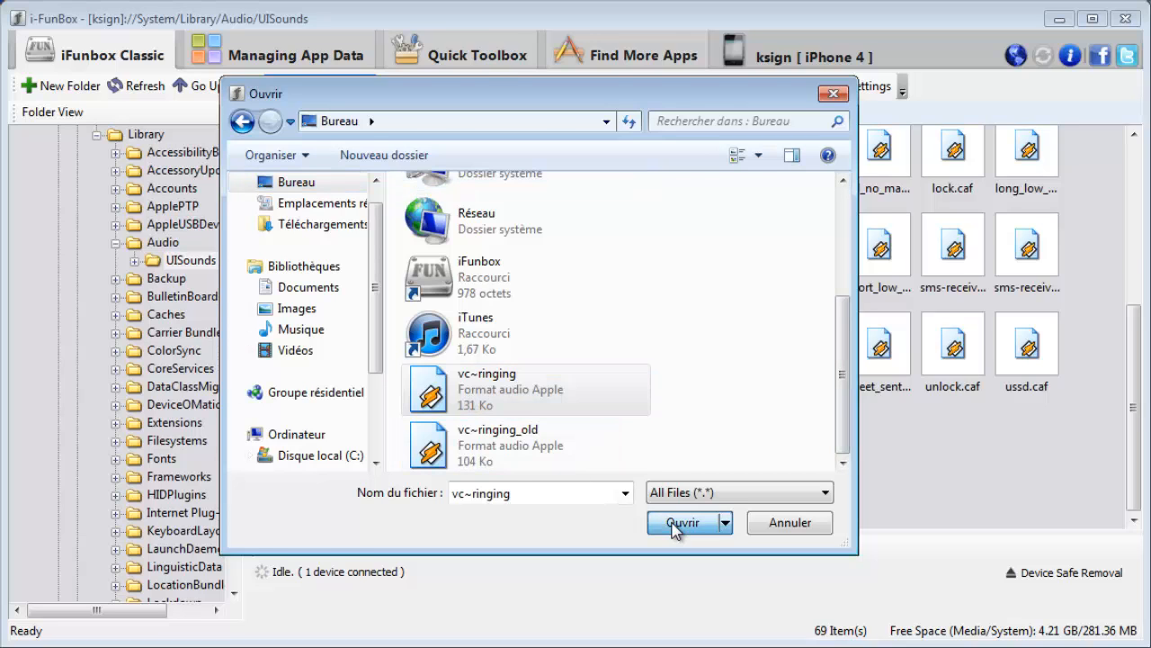
click(683, 521)
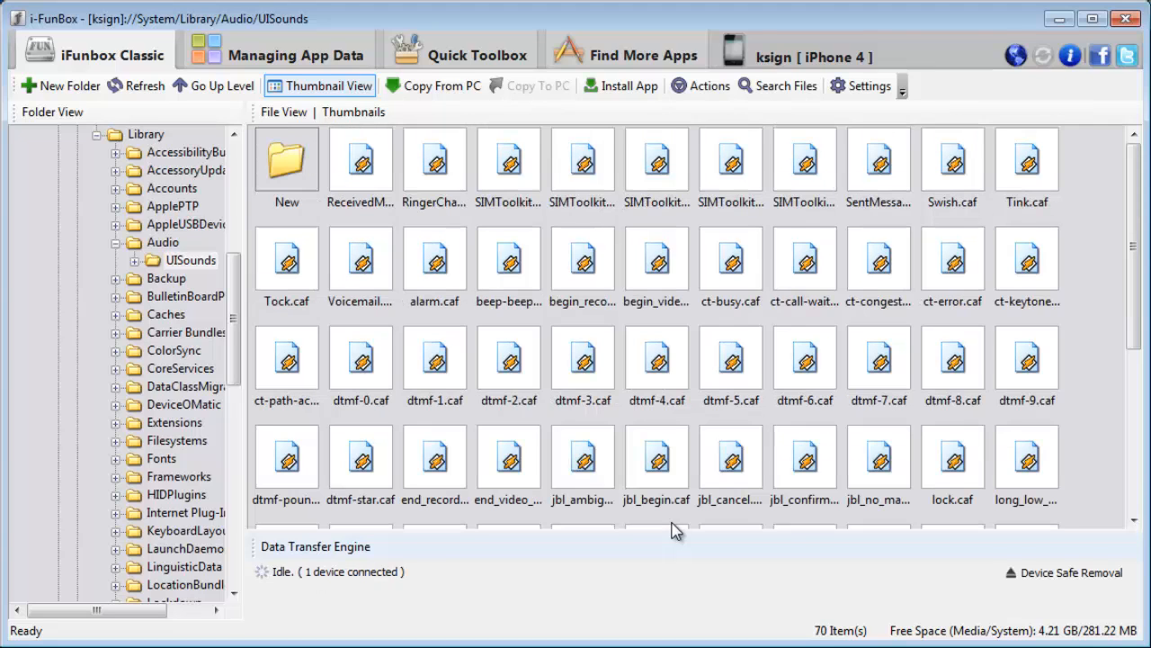
mouse_move(910, 477)
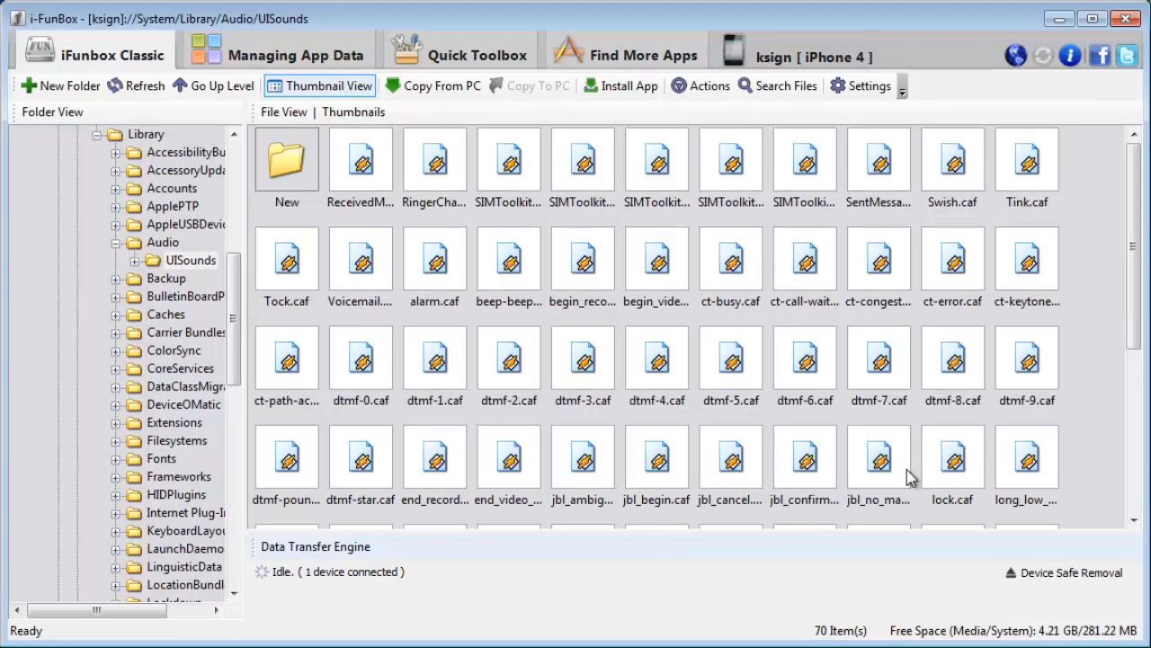